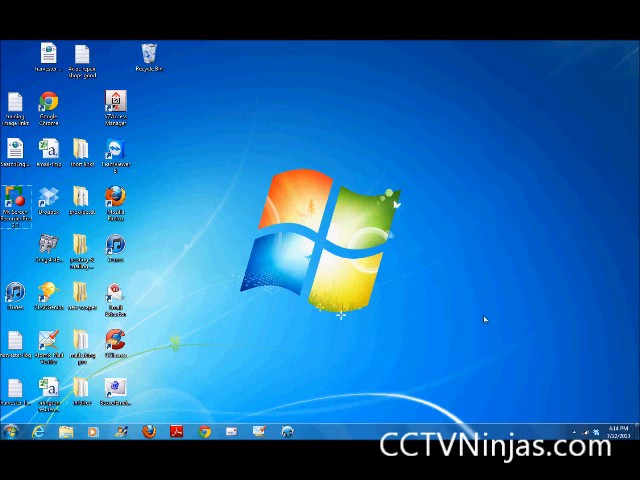
{"action": "mouse_move", "coordinate": [424, 196]}
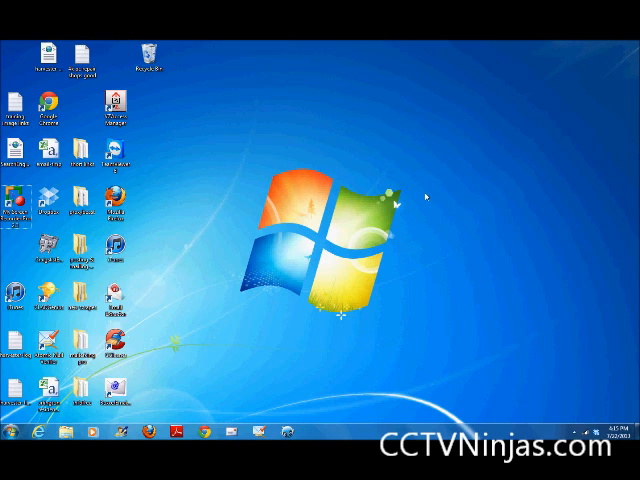
{"action": "mouse_move", "coordinate": [251, 37]}
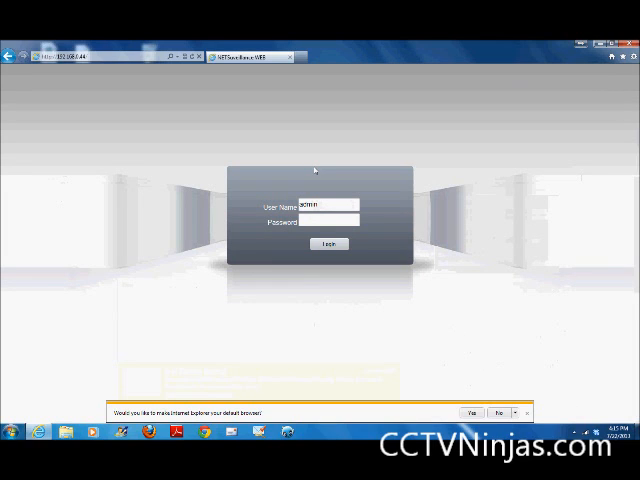
{"action": "mouse_move", "coordinate": [492, 377]}
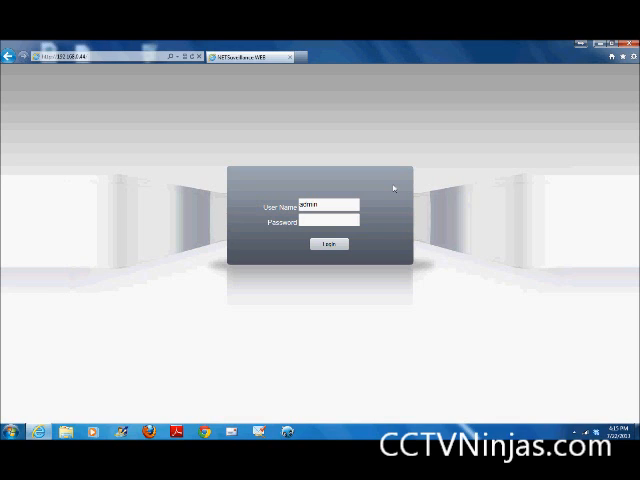
{"action": "mouse_move", "coordinate": [387, 187]}
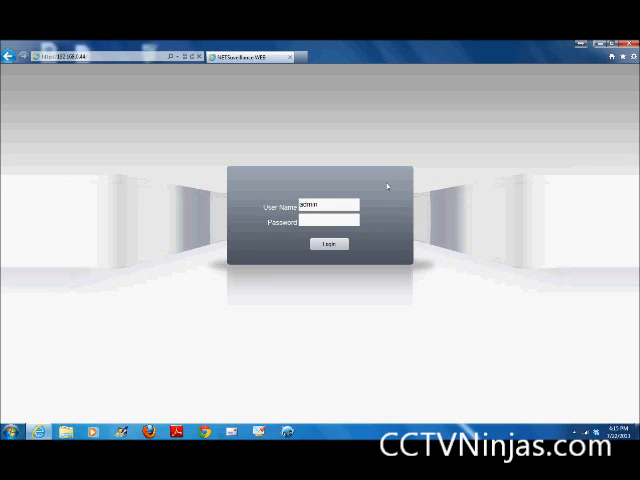
{"action": "mouse_move", "coordinate": [377, 224]}
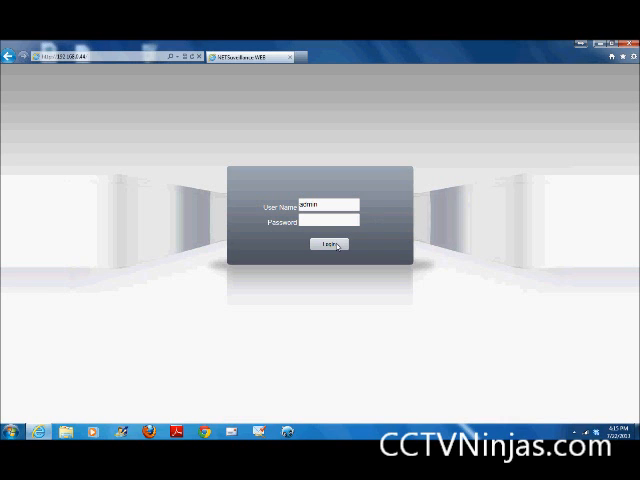
Log in to the DVR's NETSurveillance WEB interface with the admin credentials.
{"action": "left_click", "coordinate": [328, 245]}
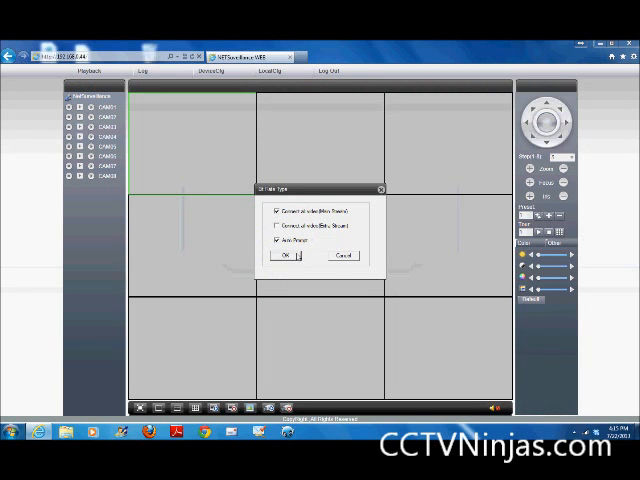
Connect all camera channels on the main stream.
{"action": "left_click", "coordinate": [286, 256]}
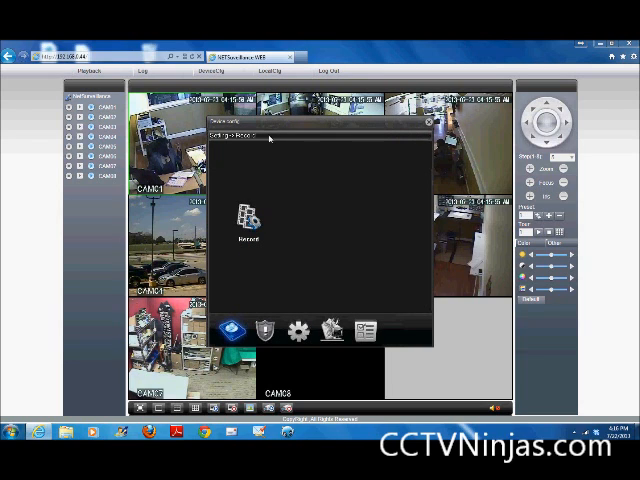
{"action": "mouse_move", "coordinate": [287, 178]}
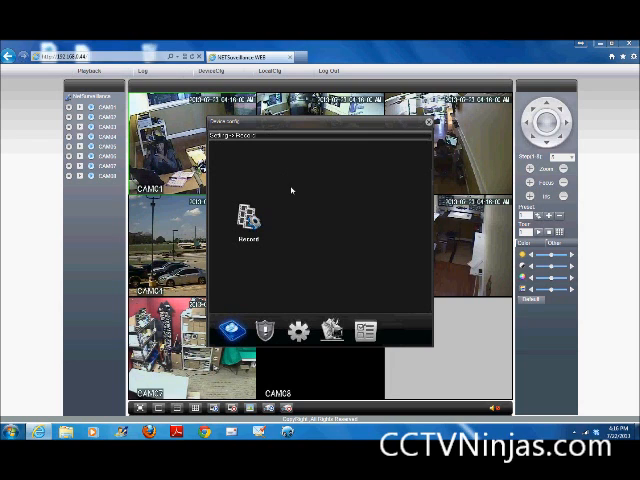
Set System > Network Transfer Policy to Adaptive and save it to the DVR.
{"action": "left_click", "coordinate": [298, 330]}
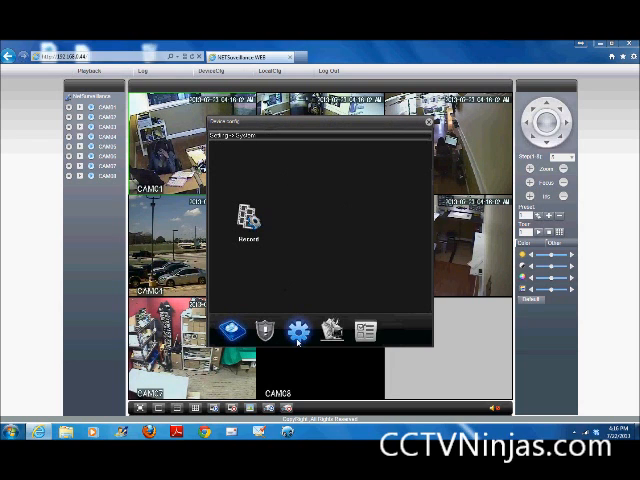
{"action": "left_click", "coordinate": [297, 329]}
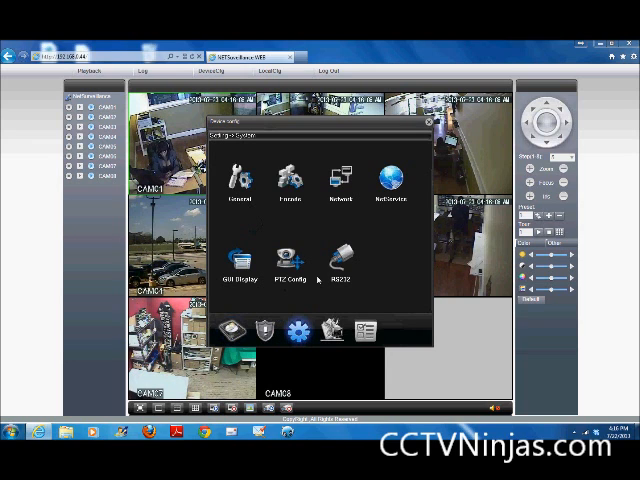
{"action": "left_click", "coordinate": [329, 180]}
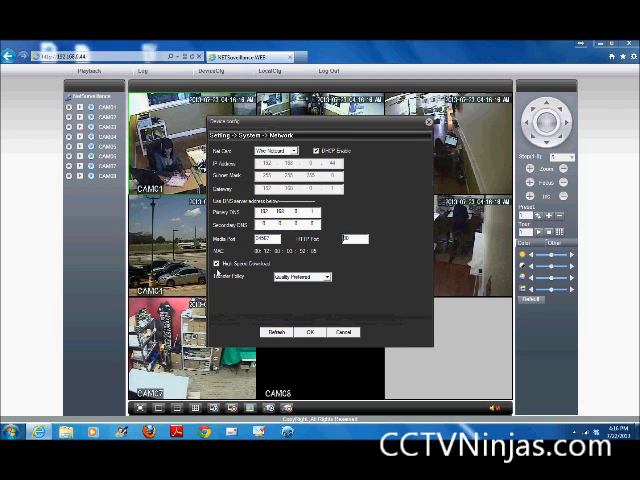
{"action": "left_click", "coordinate": [330, 277]}
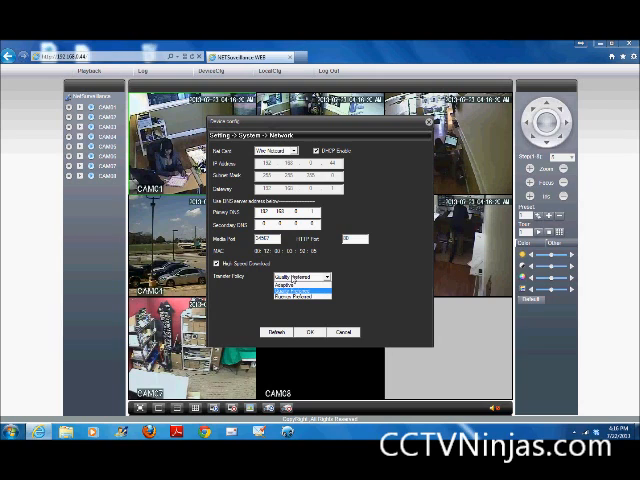
{"action": "left_click", "coordinate": [305, 287]}
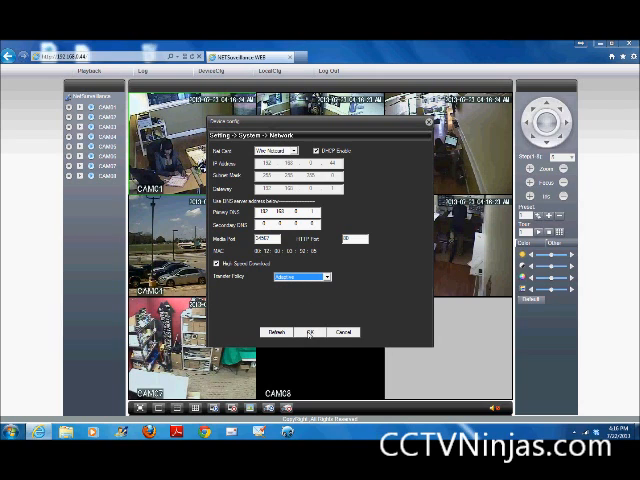
{"action": "left_click", "coordinate": [309, 331]}
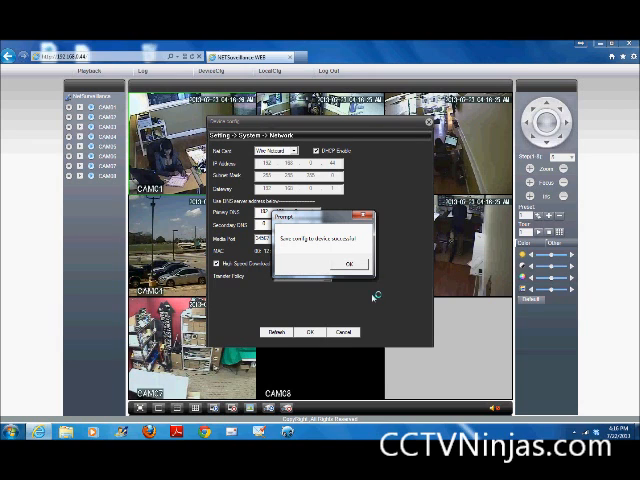
{"action": "left_click", "coordinate": [348, 264]}
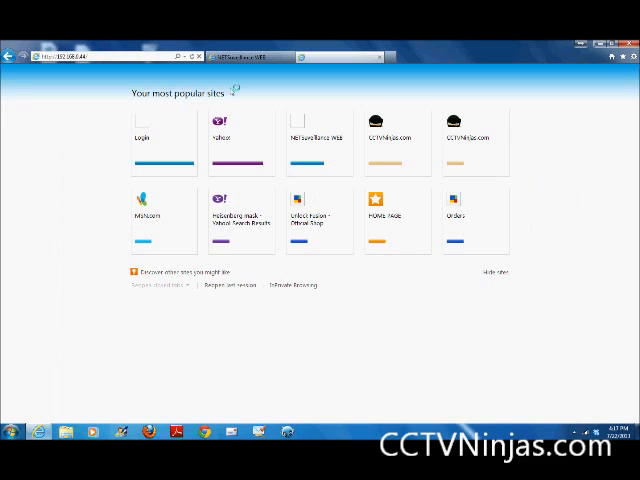
Load the XMEye cloud portal address in a new browser tab.
{"action": "left_click", "coordinate": [305, 56]}
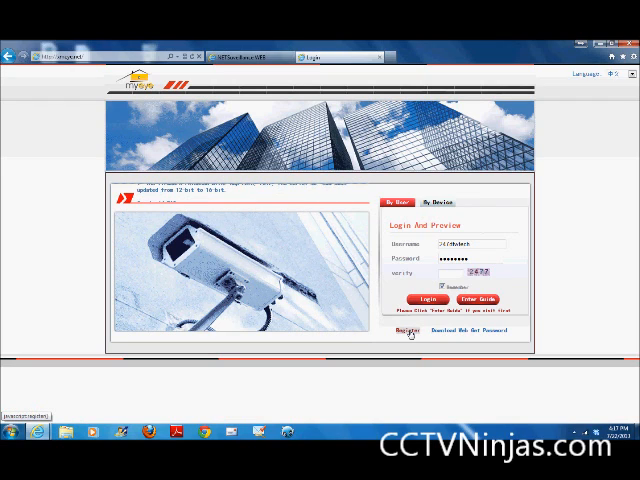
Open the XMEye user registration form from the login page.
{"action": "left_click", "coordinate": [410, 331]}
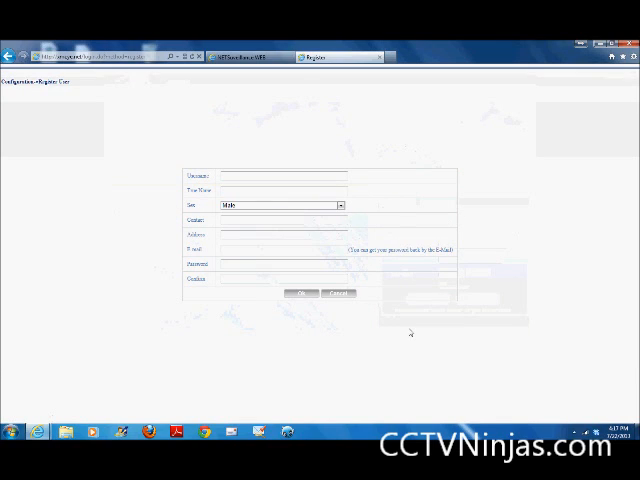
{"action": "mouse_move", "coordinate": [316, 231]}
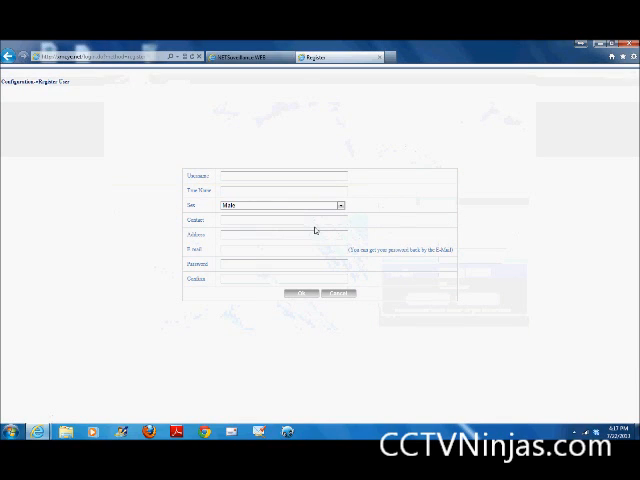
{"action": "mouse_move", "coordinate": [156, 349]}
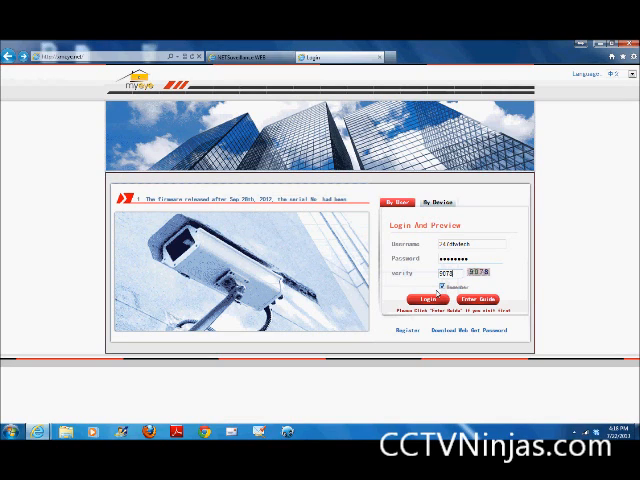
Sign in to the cloud account with username, password and verification code.
{"action": "left_click", "coordinate": [427, 299]}
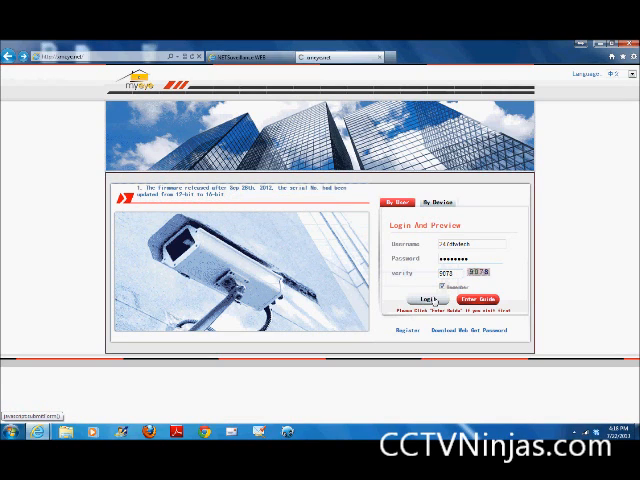
{"action": "left_click", "coordinate": [429, 299]}
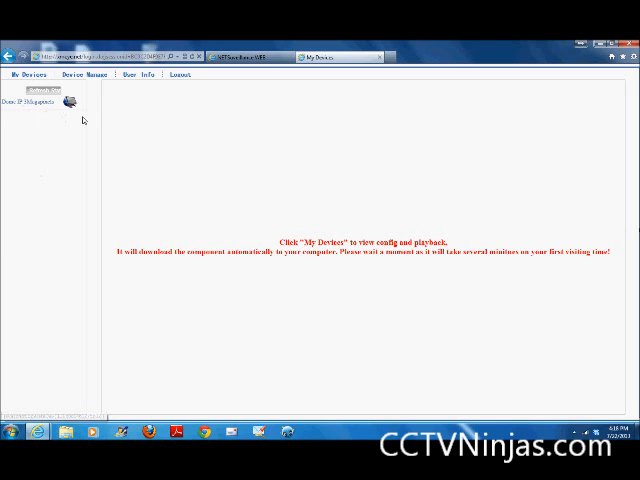
{"action": "mouse_move", "coordinate": [33, 108]}
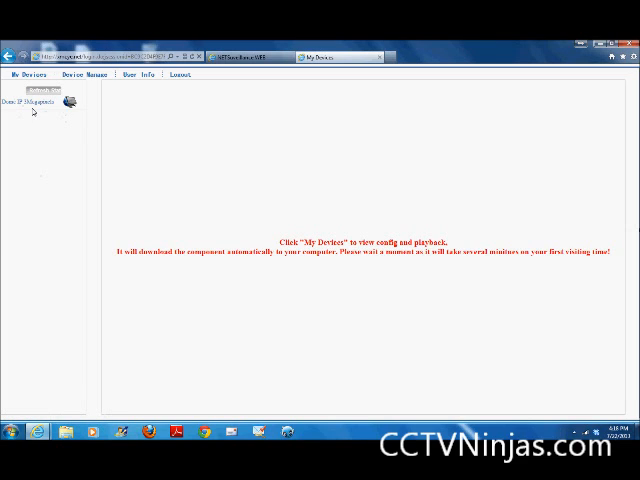
{"action": "mouse_move", "coordinate": [43, 348]}
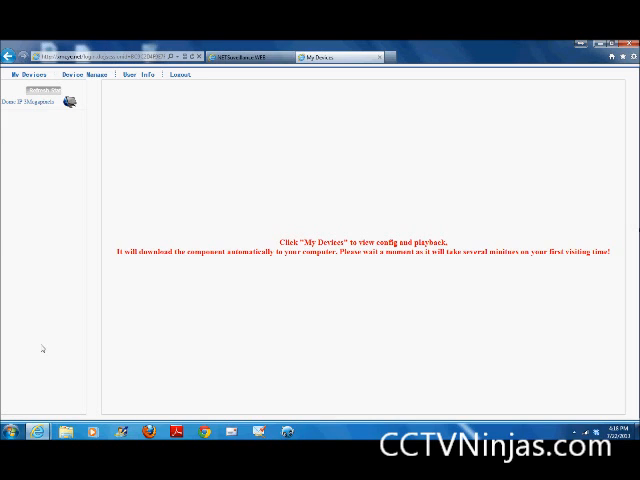
{"action": "mouse_move", "coordinate": [65, 131]}
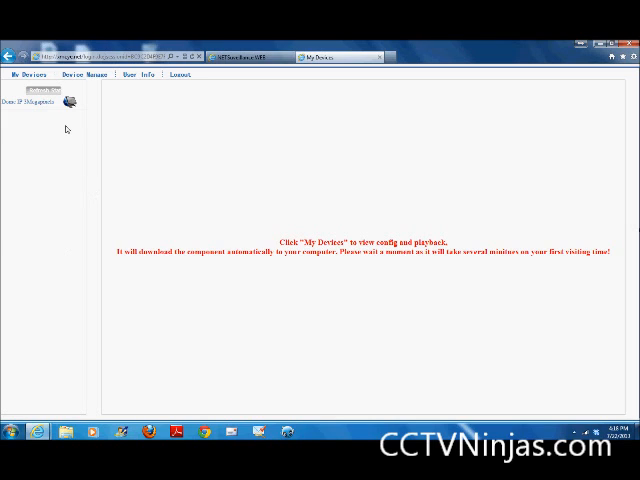
{"action": "mouse_move", "coordinate": [241, 78]}
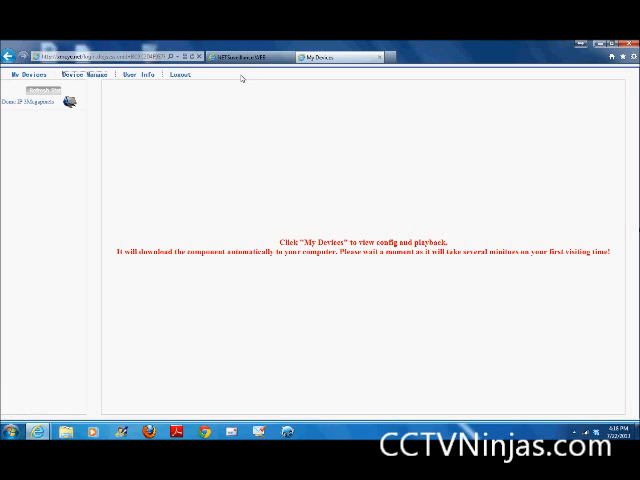
In Device Manage, enter the DVR serial number and name 'Office demo cameras', then submit.
{"action": "left_click", "coordinate": [84, 74]}
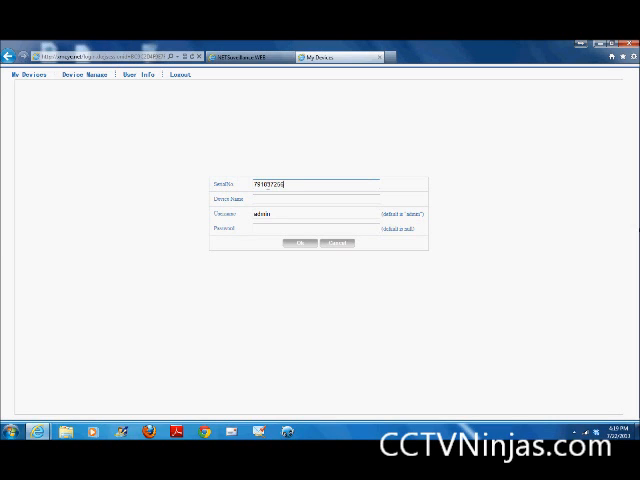
{"action": "type", "text": "bcd"}
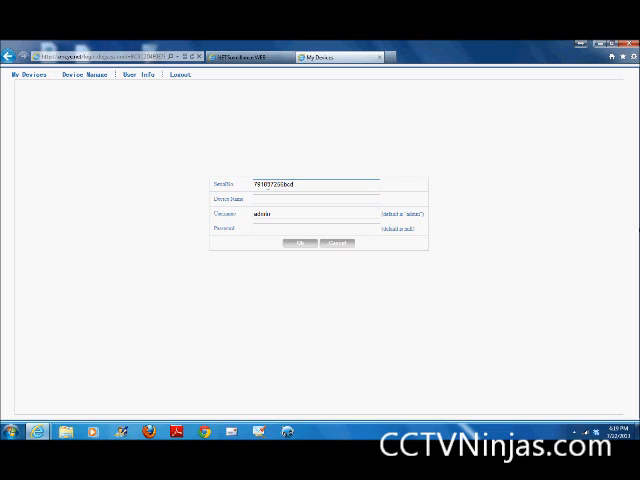
{"action": "left_click", "coordinate": [310, 186]}
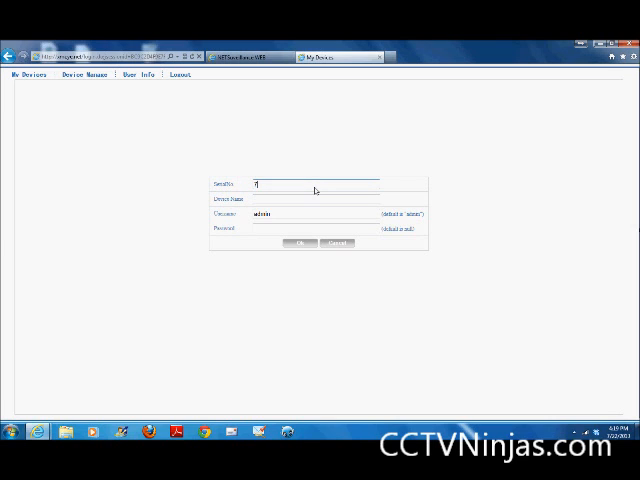
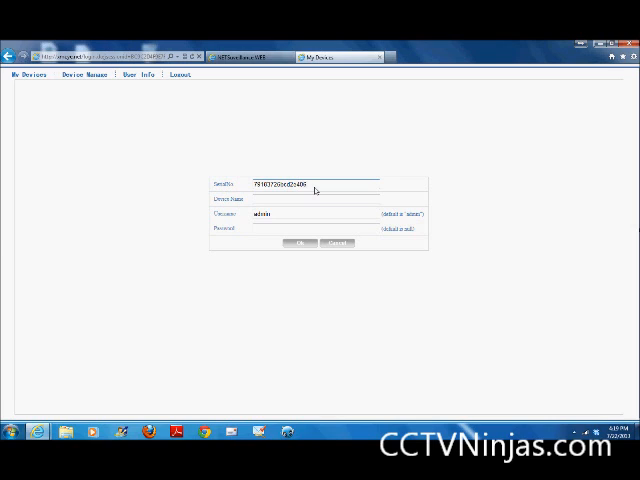
{"action": "double_click", "coordinate": [290, 184]}
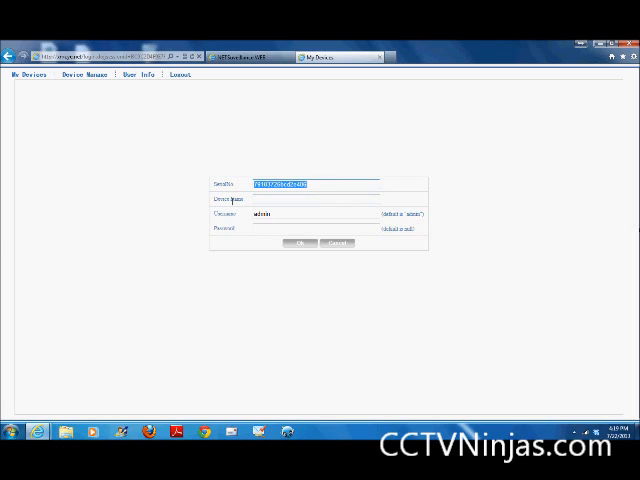
{"action": "left_click", "coordinate": [300, 204]}
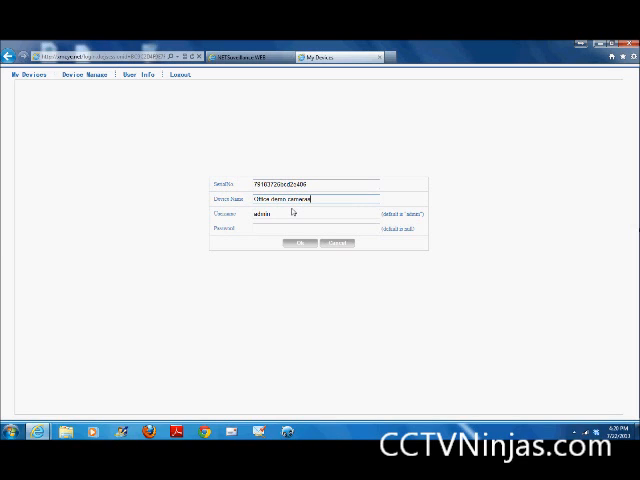
{"action": "mouse_move", "coordinate": [281, 224]}
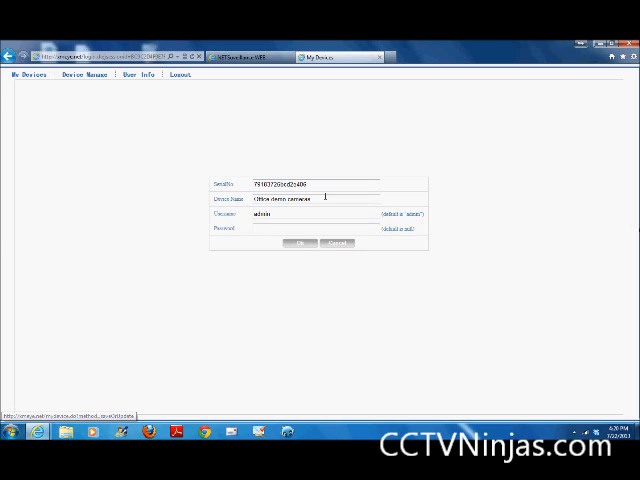
{"action": "left_click", "coordinate": [308, 243]}
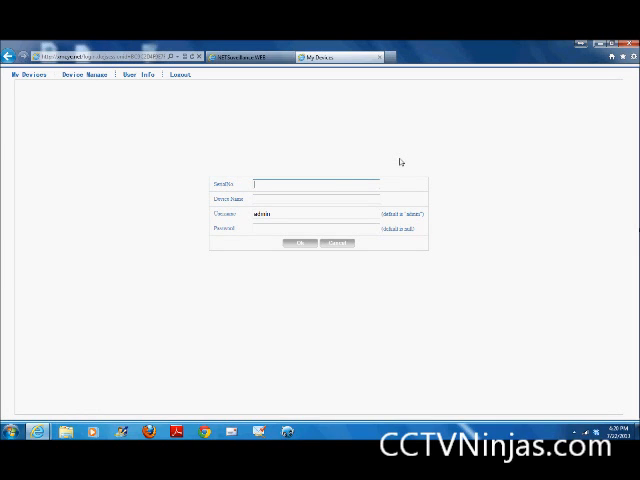
Re-enter the serial number and device name 'office camera demo', then save the device.
{"action": "type", "text": "79103726ced2e"}
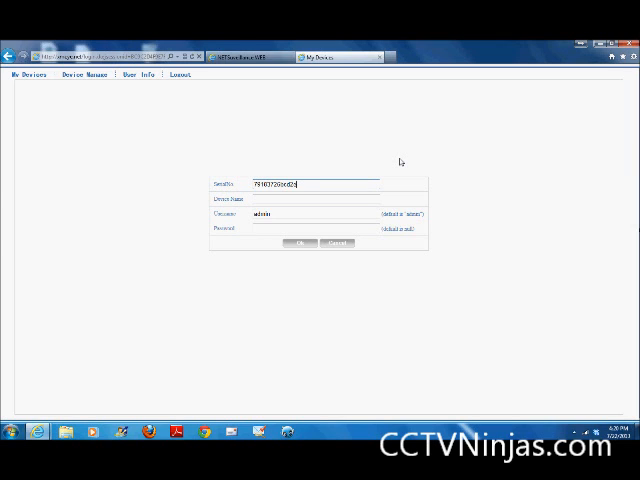
{"action": "type", "text": "406"}
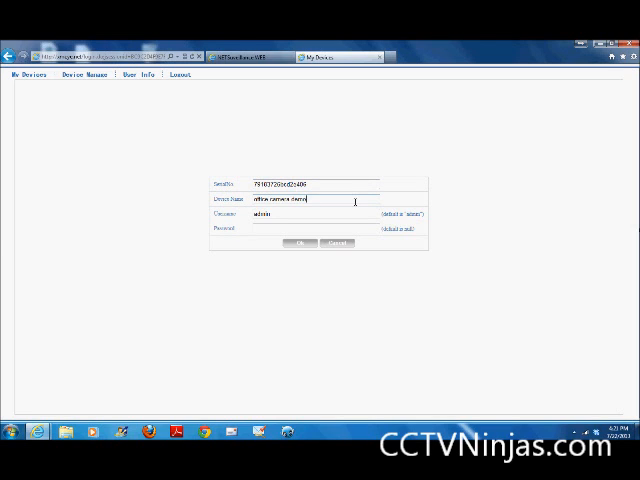
{"action": "left_click", "coordinate": [300, 243]}
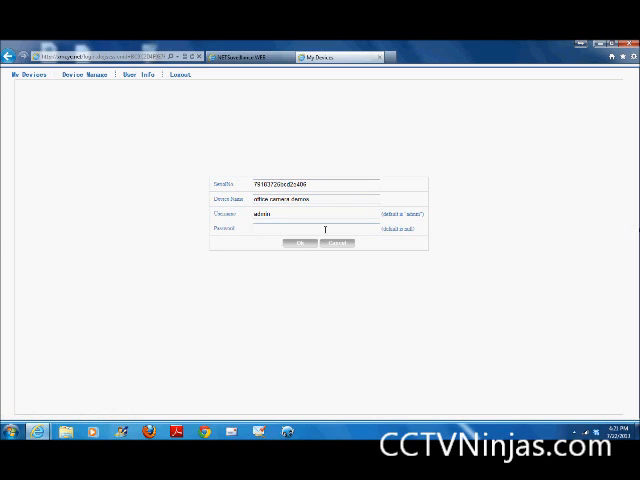
{"action": "left_click", "coordinate": [307, 243]}
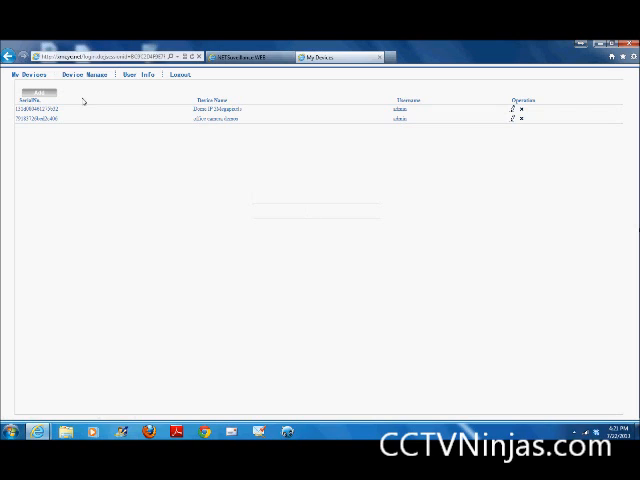
{"action": "mouse_move", "coordinate": [193, 119]}
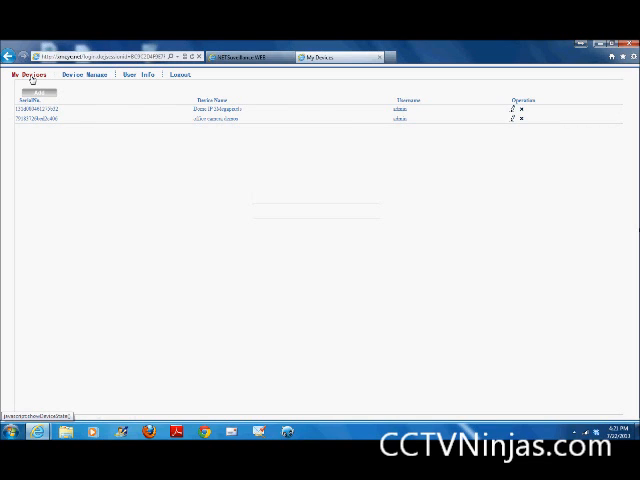
Switch to My Devices, listing demo and office camera demo.
{"action": "left_click", "coordinate": [24, 76]}
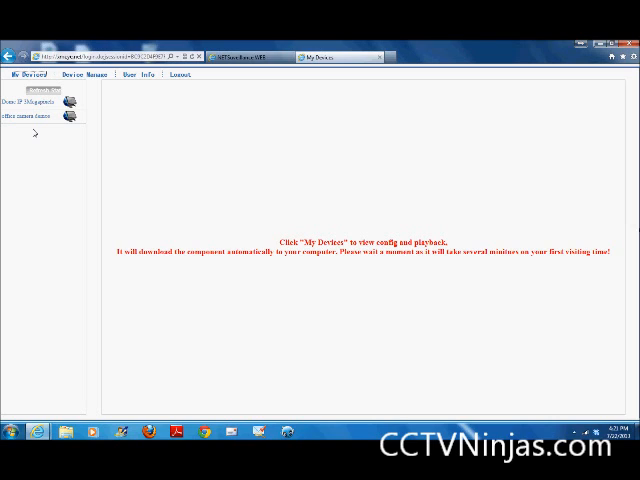
{"action": "mouse_move", "coordinate": [46, 155]}
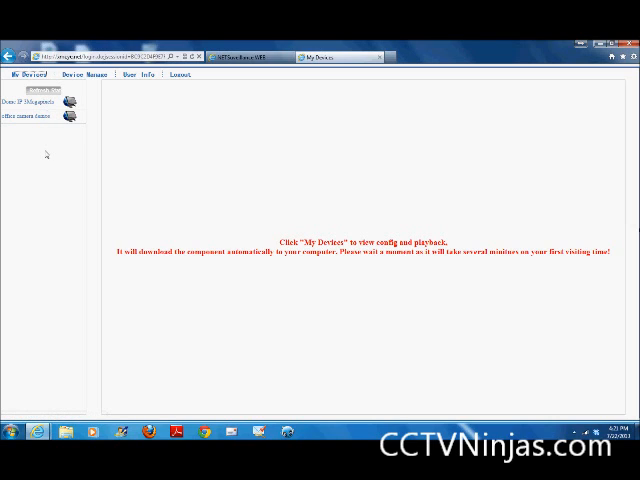
{"action": "mouse_move", "coordinate": [45, 130]}
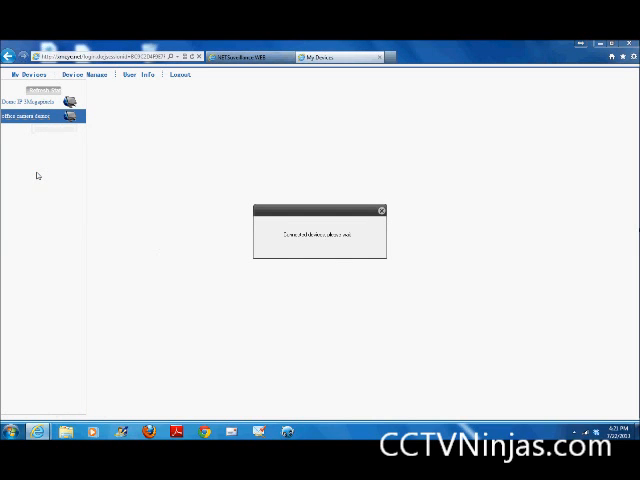
Connect all eight office camera demo channels on the extra stream.
{"action": "left_click", "coordinate": [381, 210]}
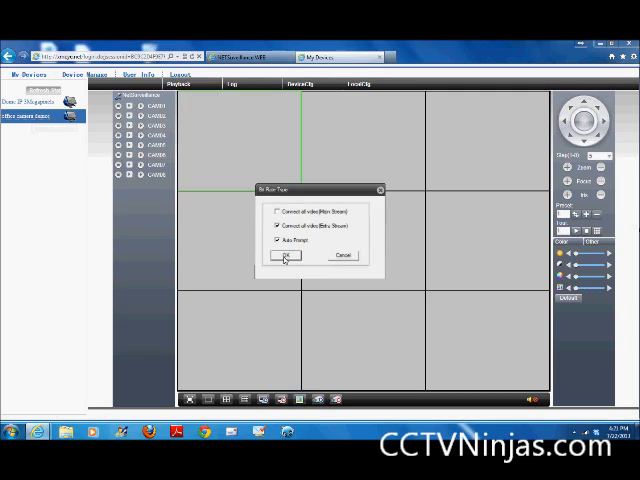
{"action": "left_click", "coordinate": [284, 256]}
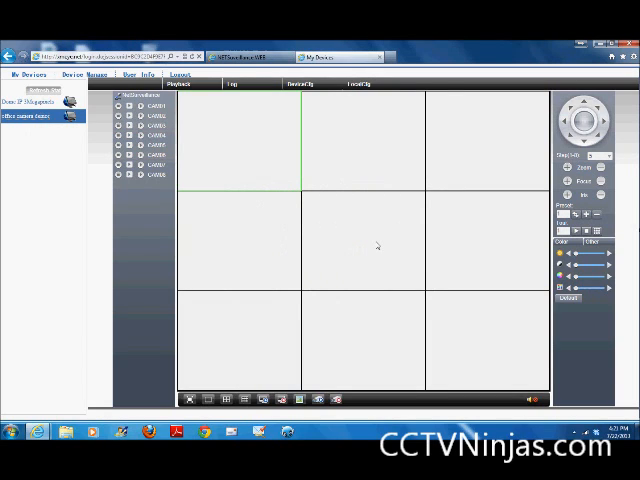